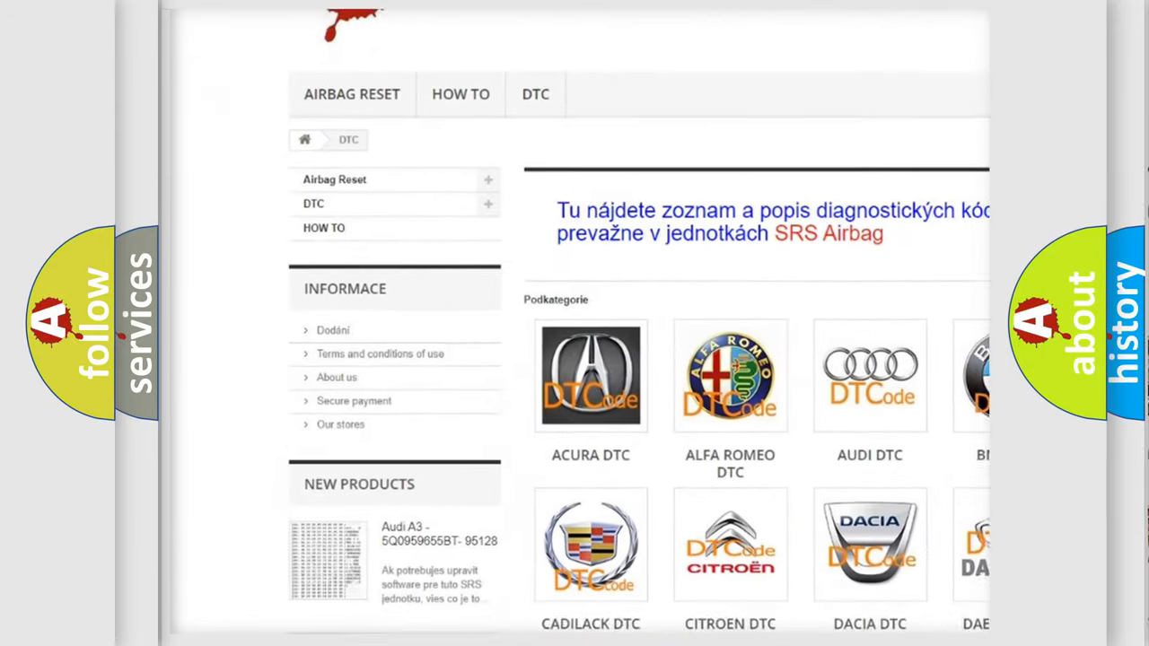
pyautogui.scroll(-3)
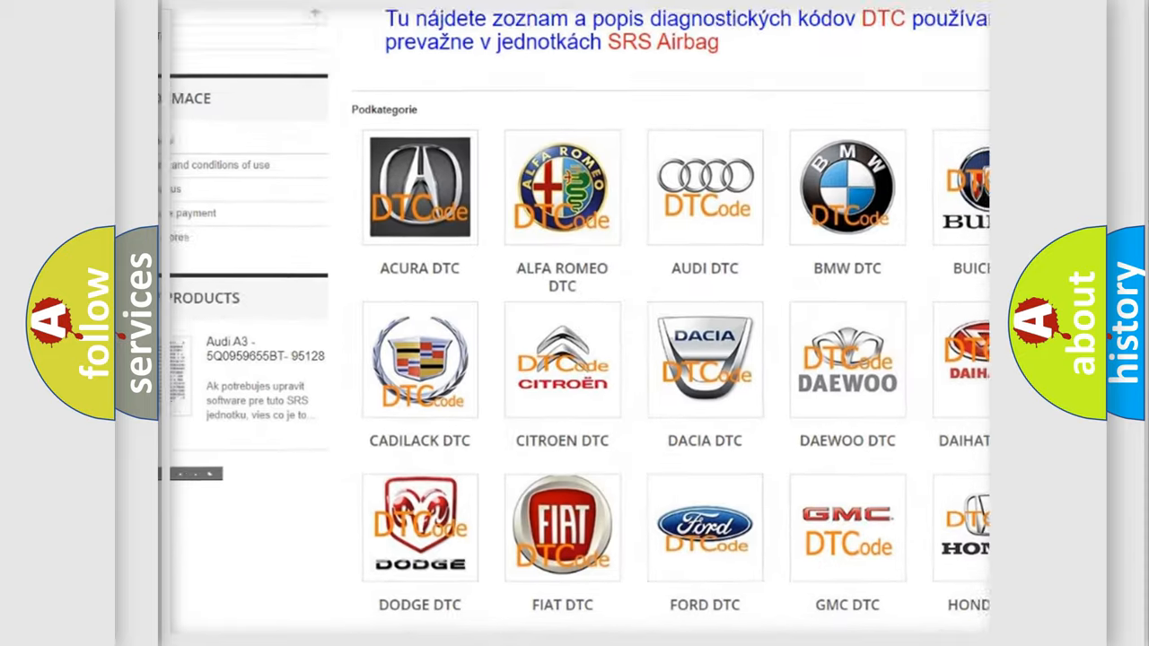
pyautogui.scroll(-3)
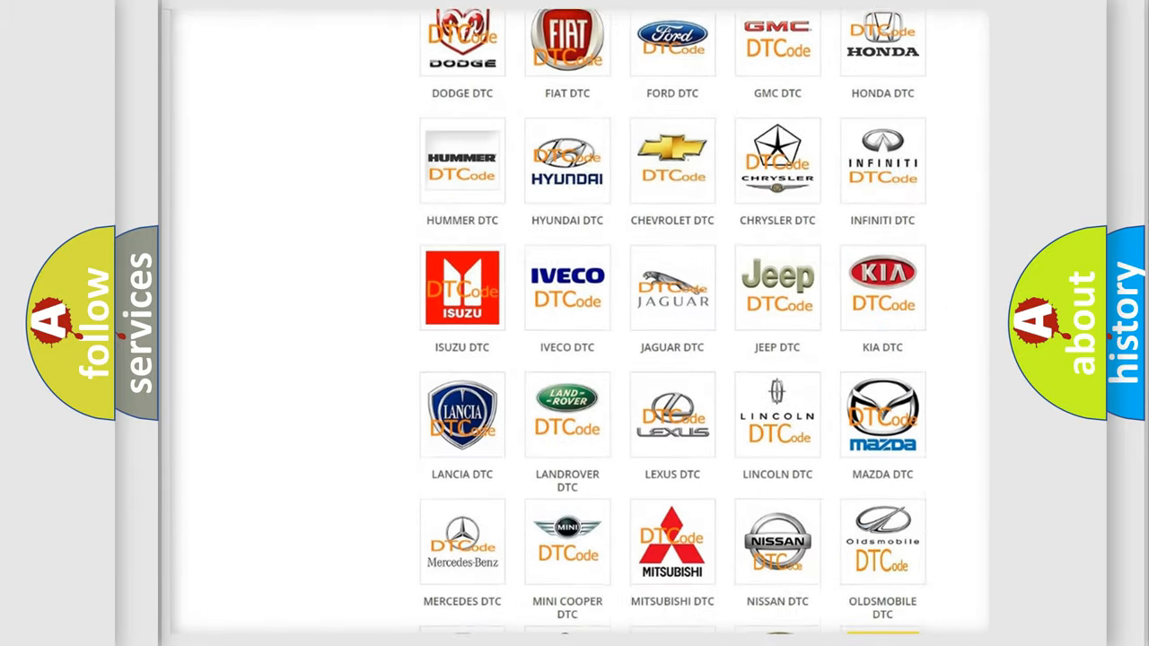
pyautogui.scroll(-3)
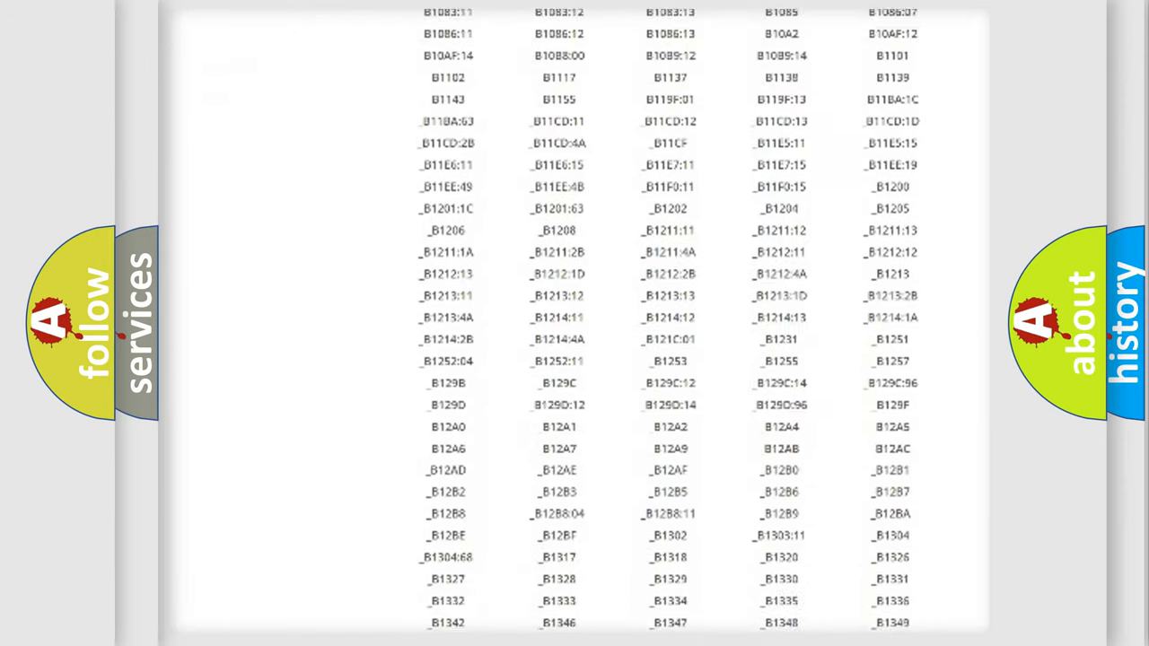
pyautogui.scroll(-3)
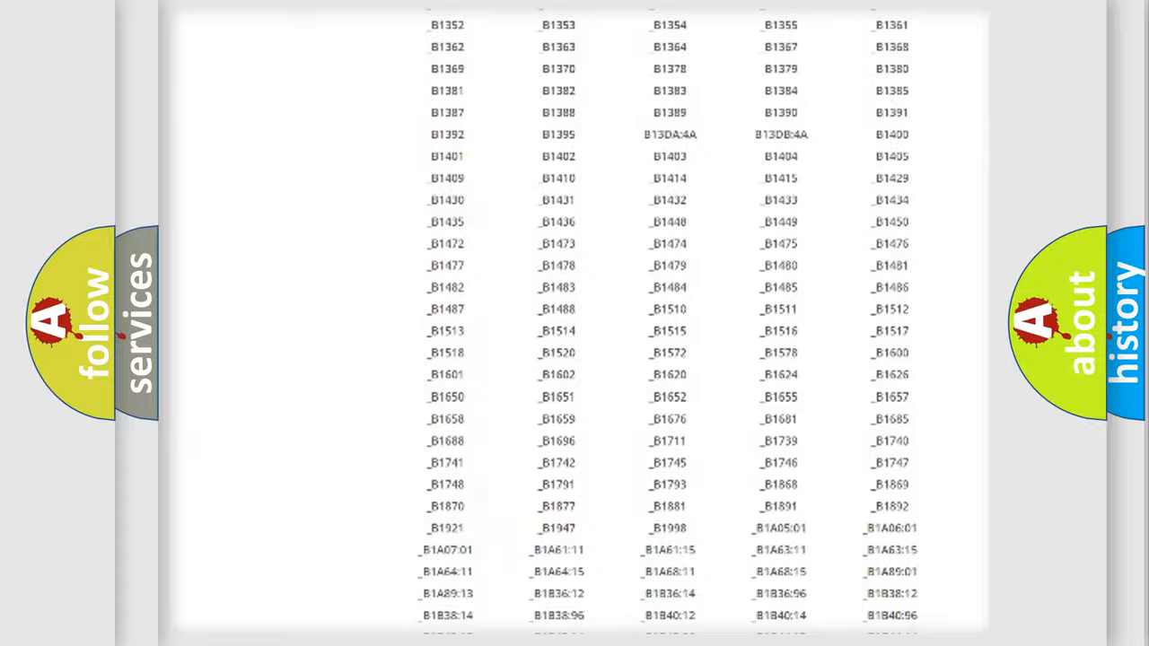